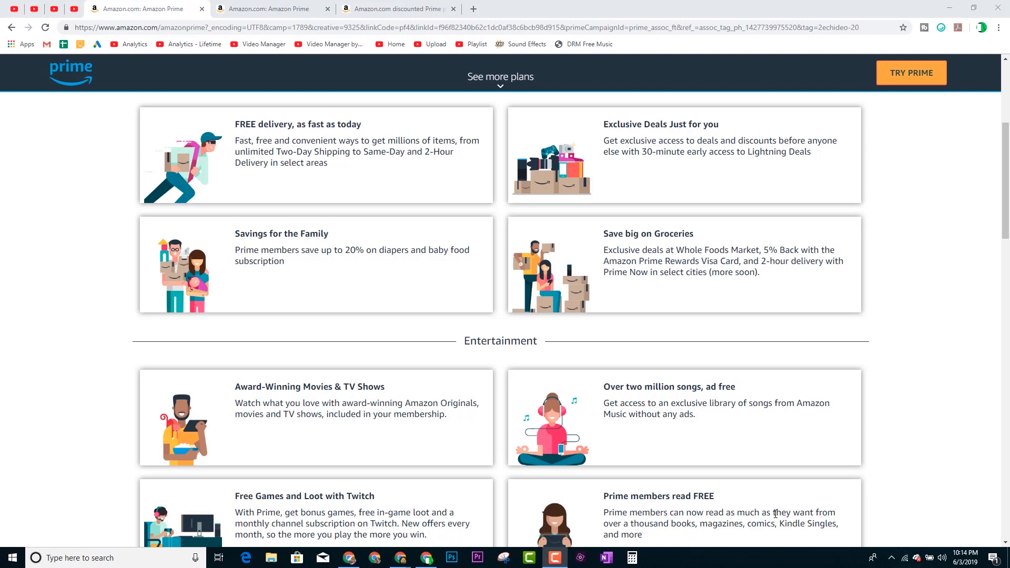
{"action": "mouse_move", "coordinate": [281, 8]}
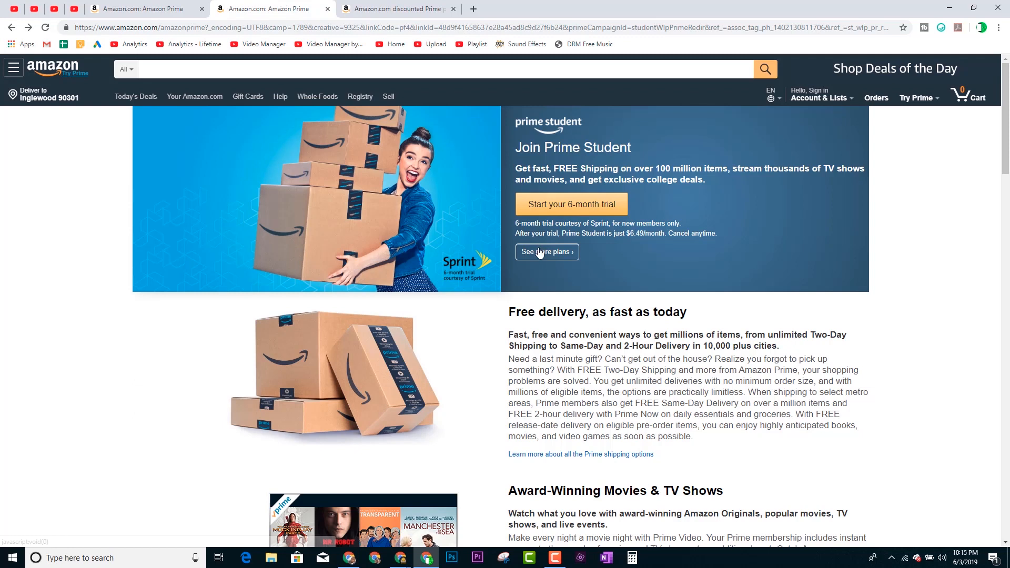
{"action": "left_click", "coordinate": [545, 251]}
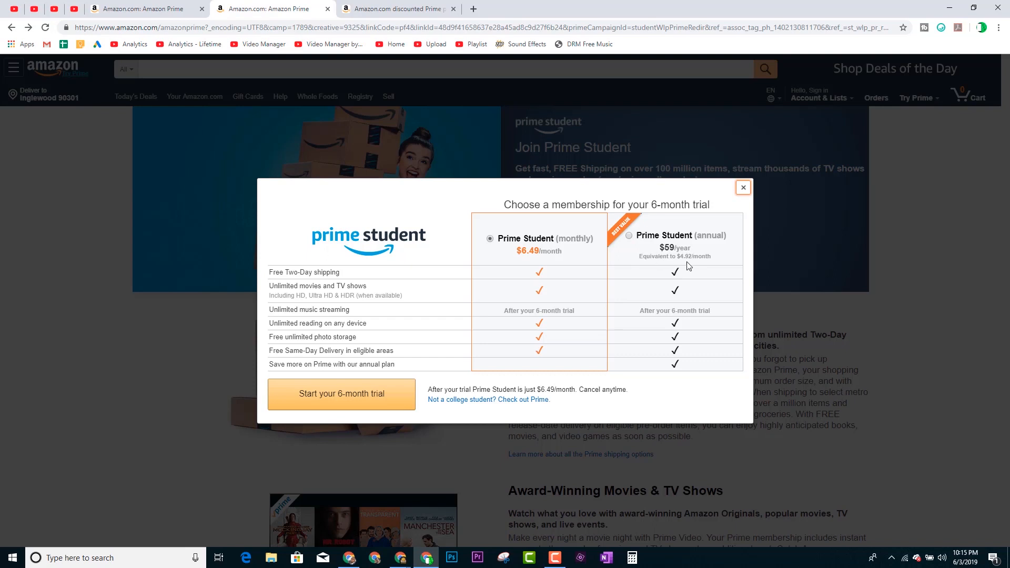
{"action": "mouse_move", "coordinate": [538, 305]}
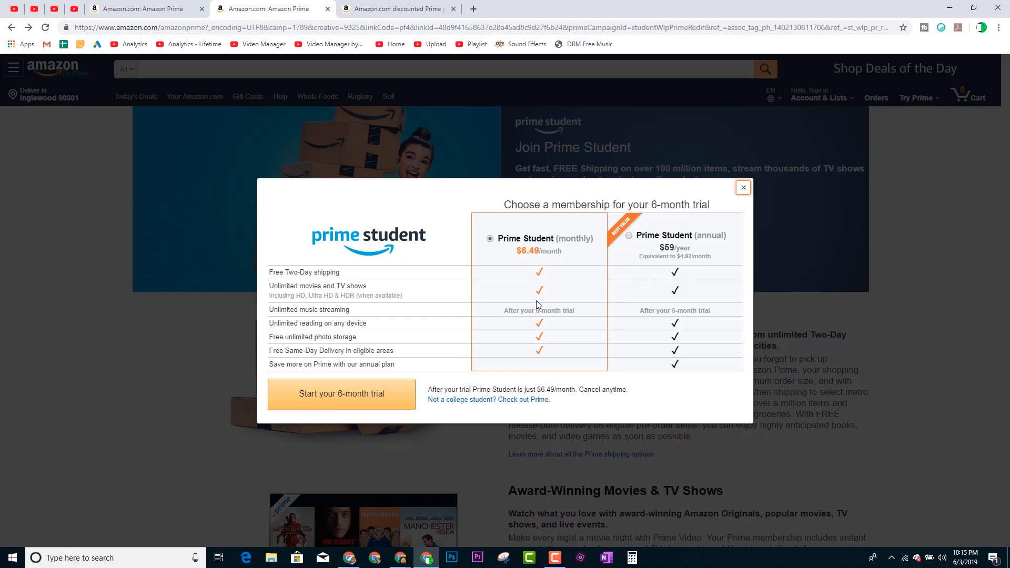
{"action": "mouse_move", "coordinate": [743, 196]}
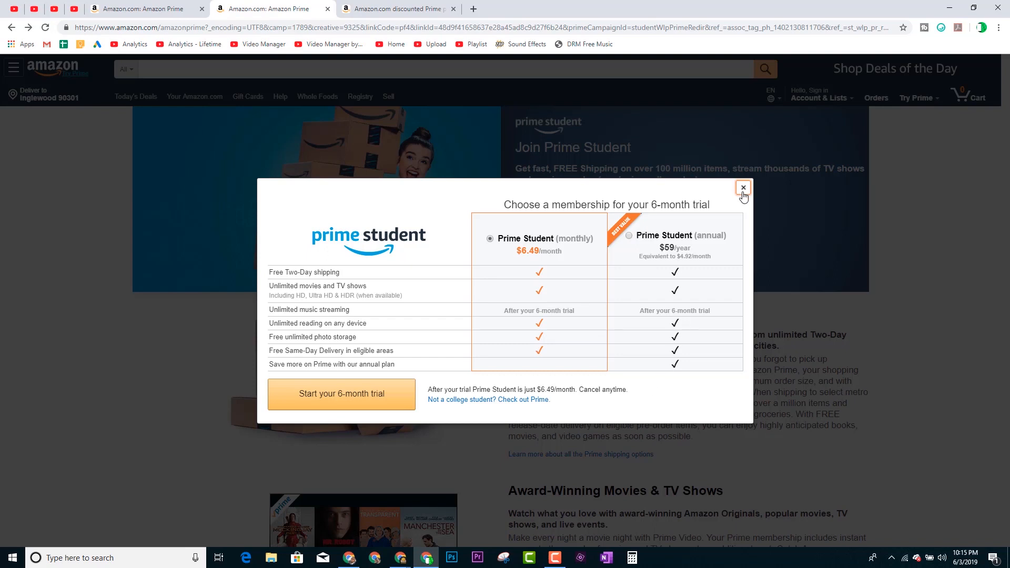
{"action": "left_click", "coordinate": [742, 187]}
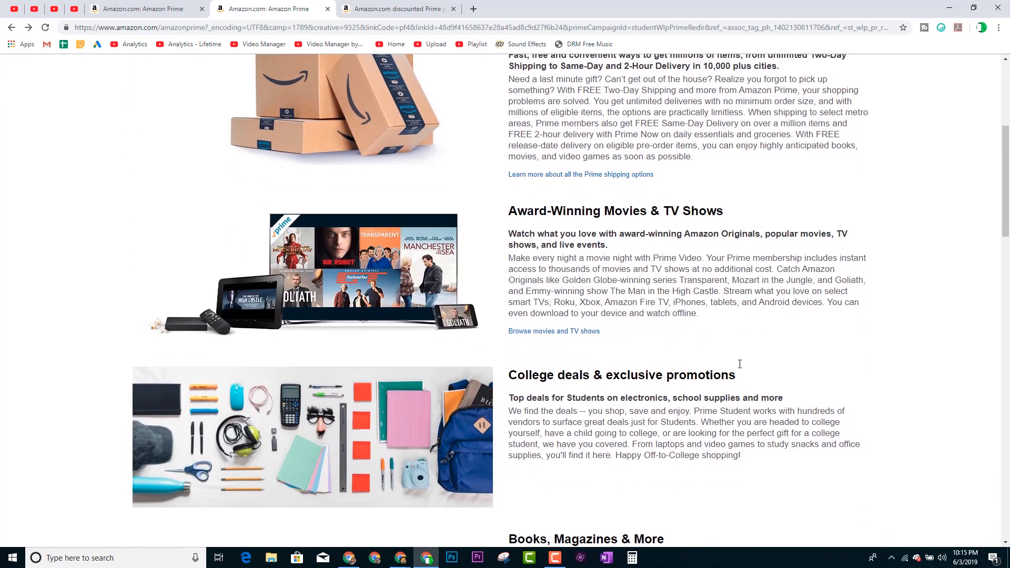
{"action": "scroll", "scroll_direction": "down", "scroll_amount": 3}
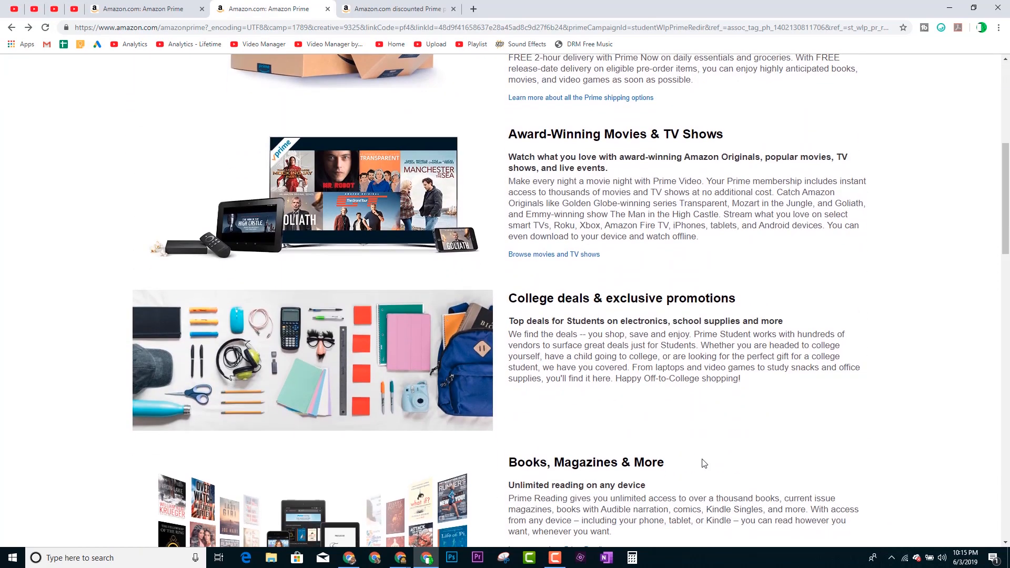
{"action": "scroll", "scroll_direction": "down", "scroll_amount": 3}
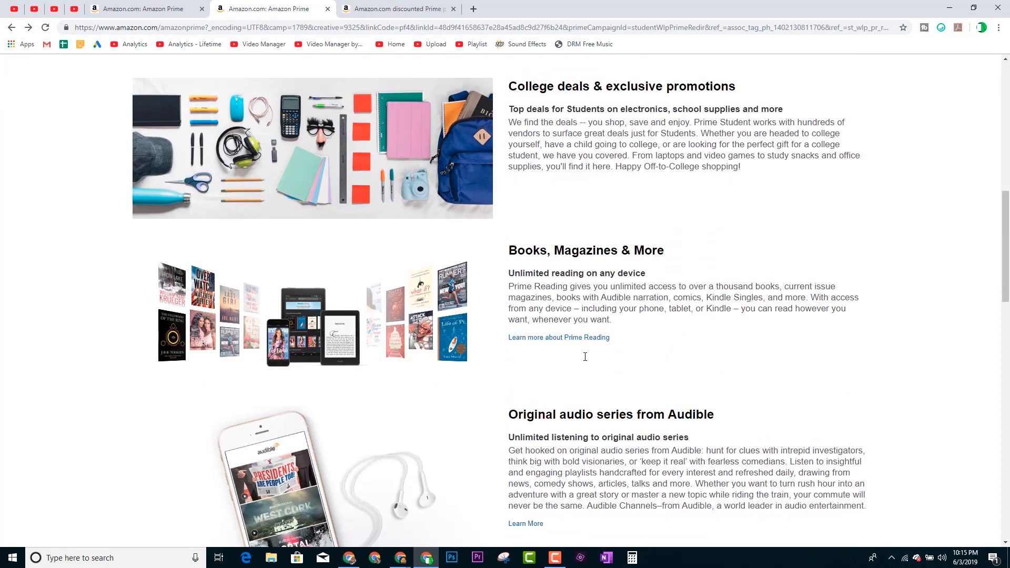
{"action": "scroll", "scroll_direction": "down", "scroll_amount": 3}
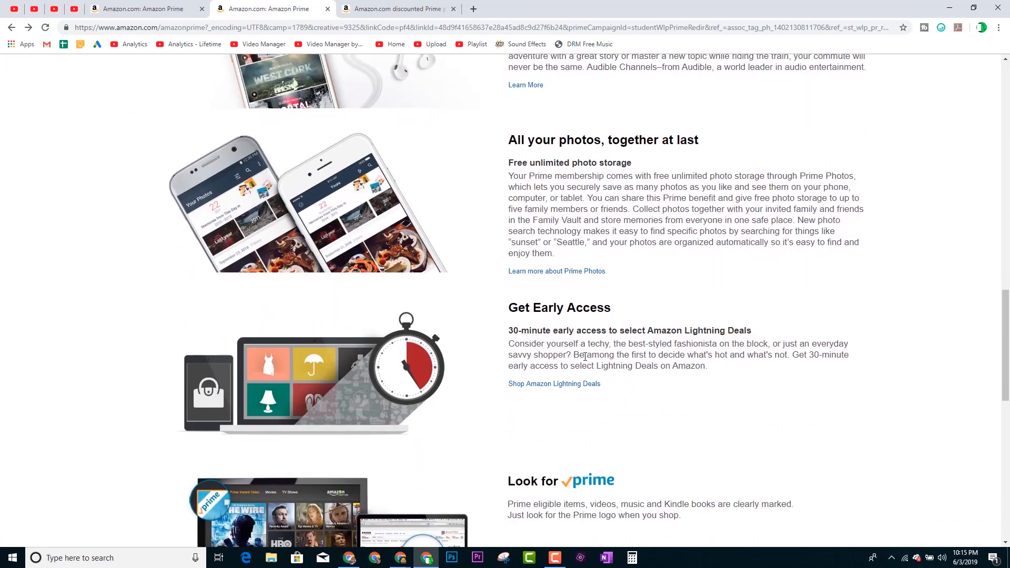
{"action": "scroll", "scroll_direction": "down", "scroll_amount": 3}
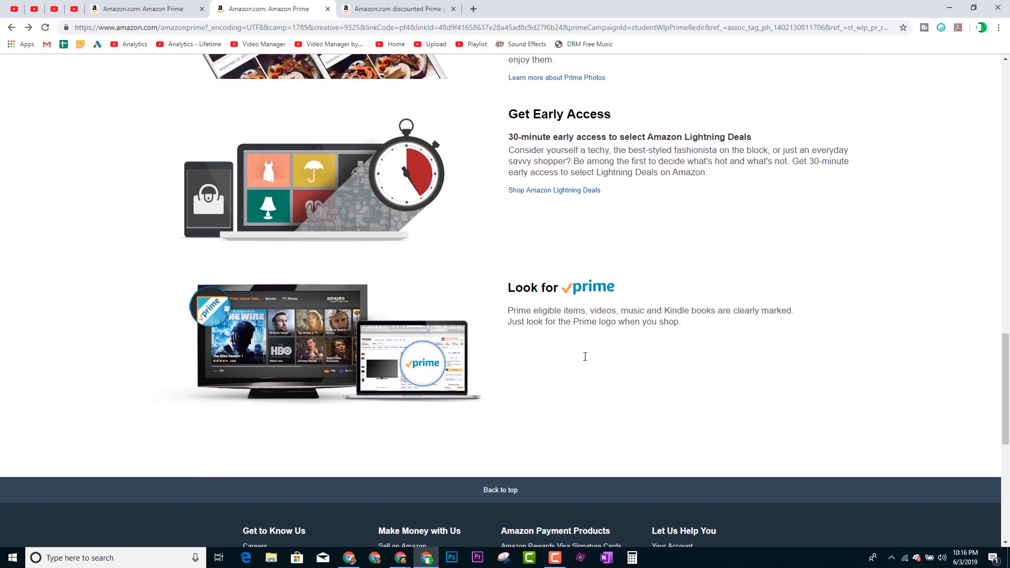
{"action": "scroll", "scroll_direction": "up", "scroll_amount": 3}
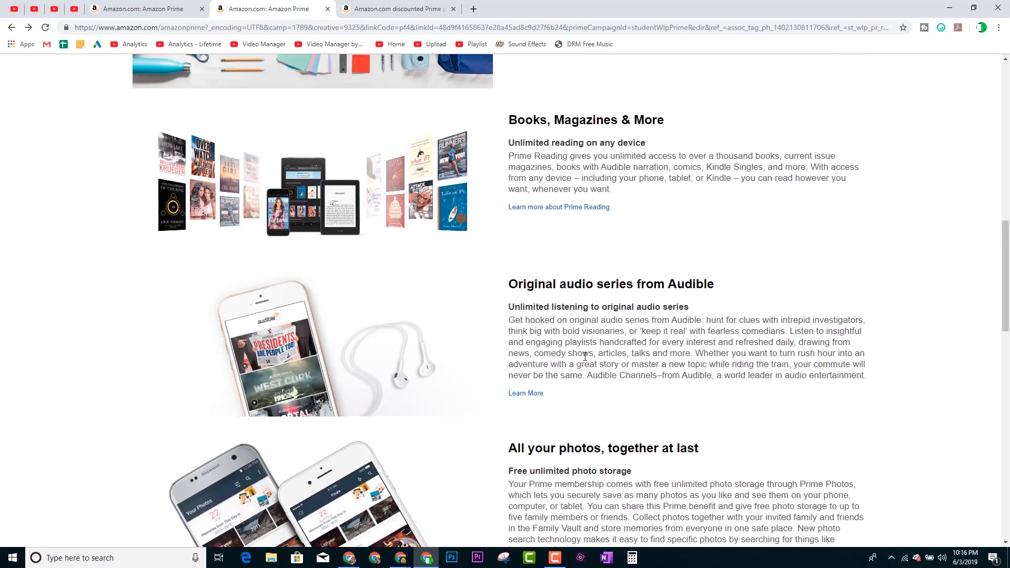
{"action": "scroll", "scroll_direction": "up", "scroll_amount": 3}
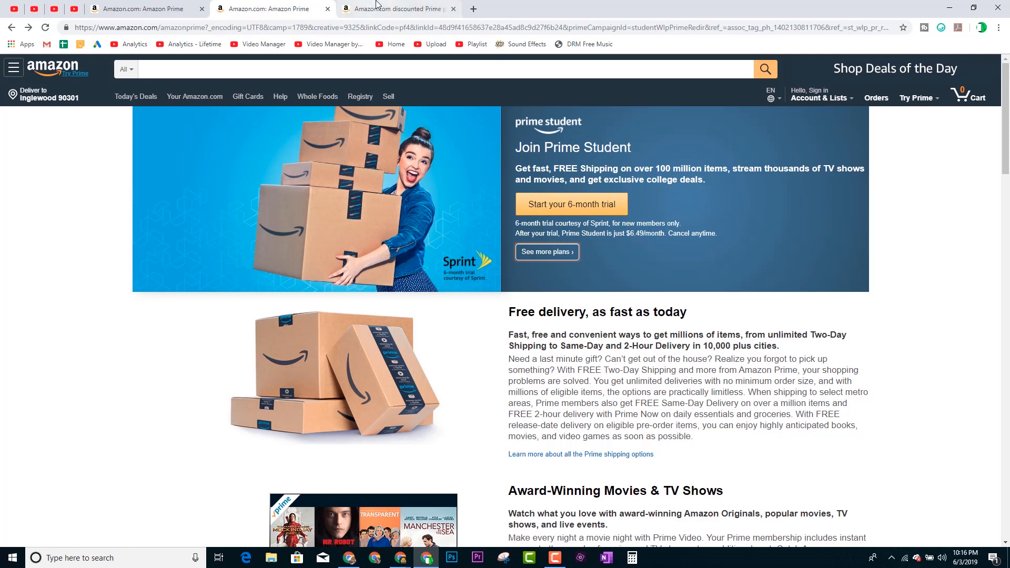
{"action": "mouse_move", "coordinate": [395, 8]}
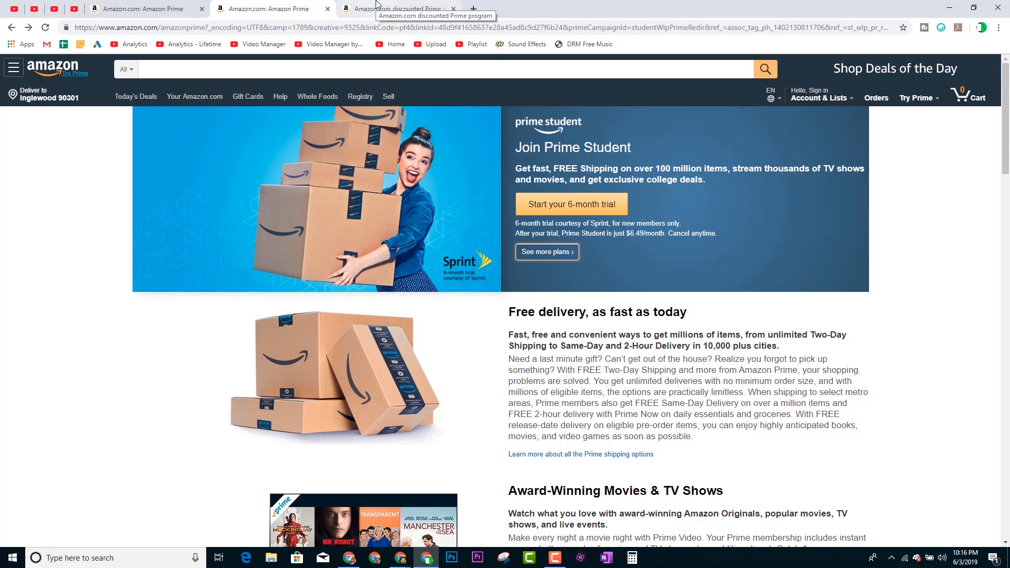
{"action": "left_click", "coordinate": [397, 9]}
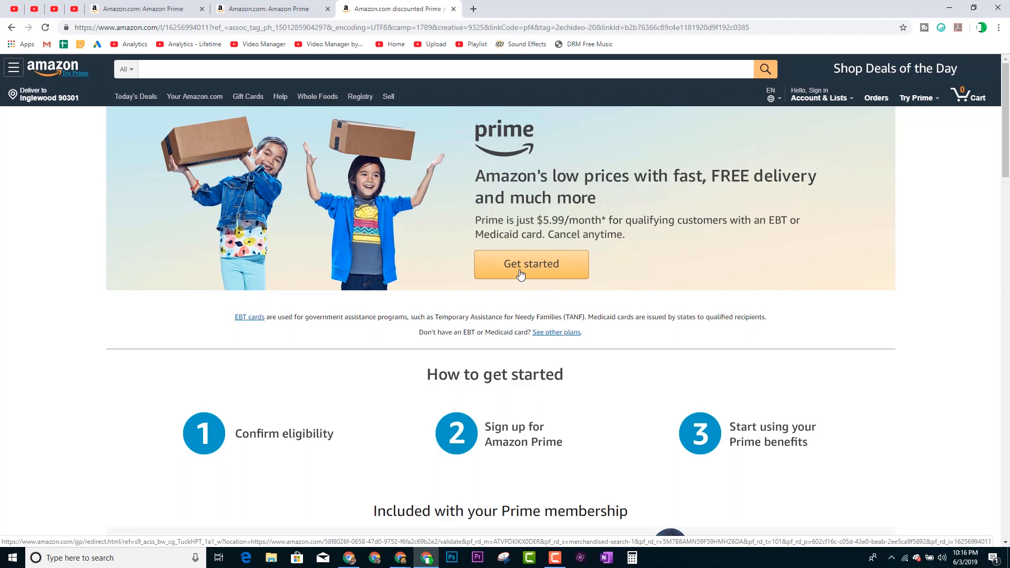
- Start the EBT/Medicaid discounted Prime signup with 'Get started', reaching the Amazon sign-in page
{"action": "left_click", "coordinate": [530, 264]}
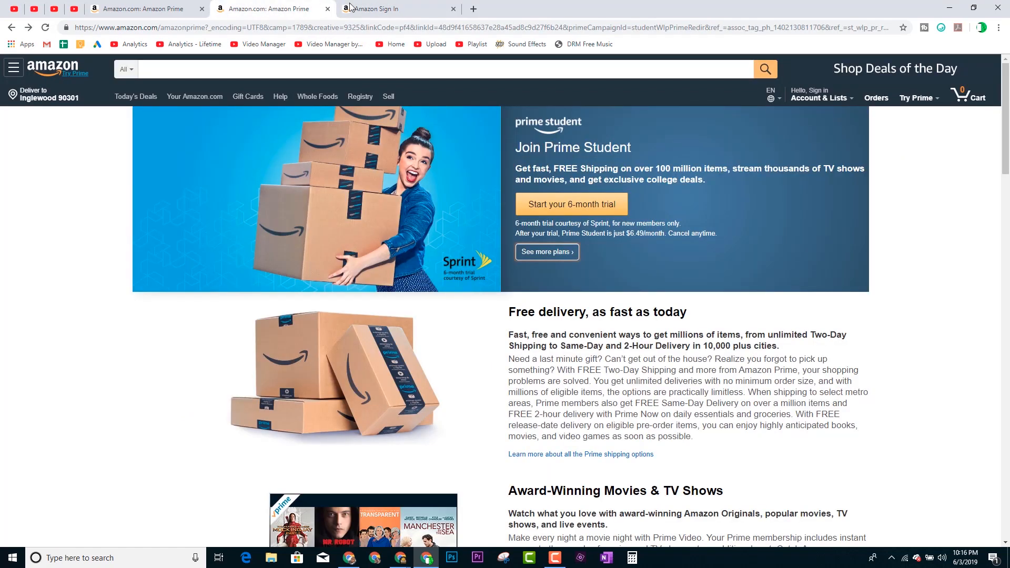
{"action": "mouse_move", "coordinate": [380, 8]}
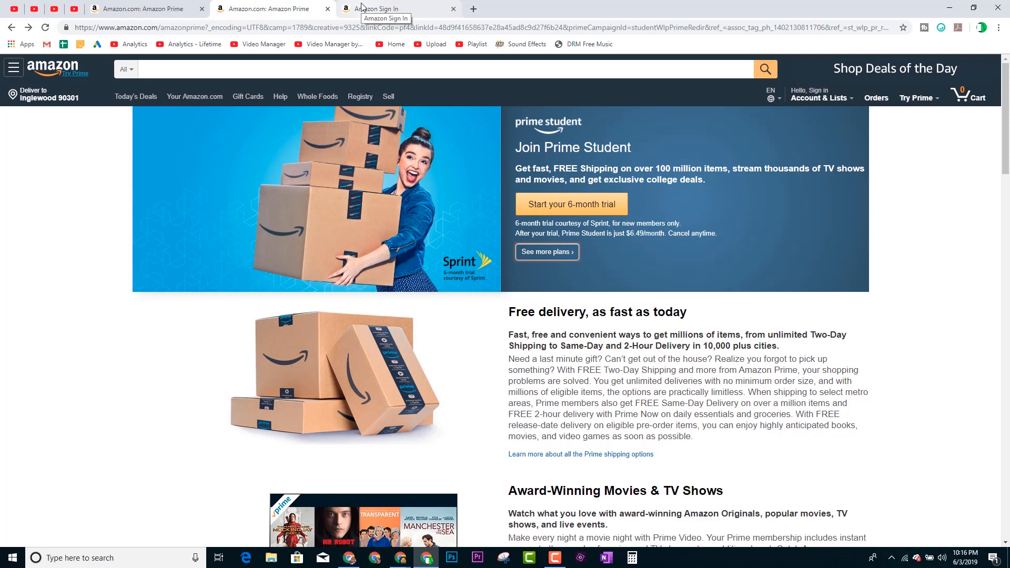